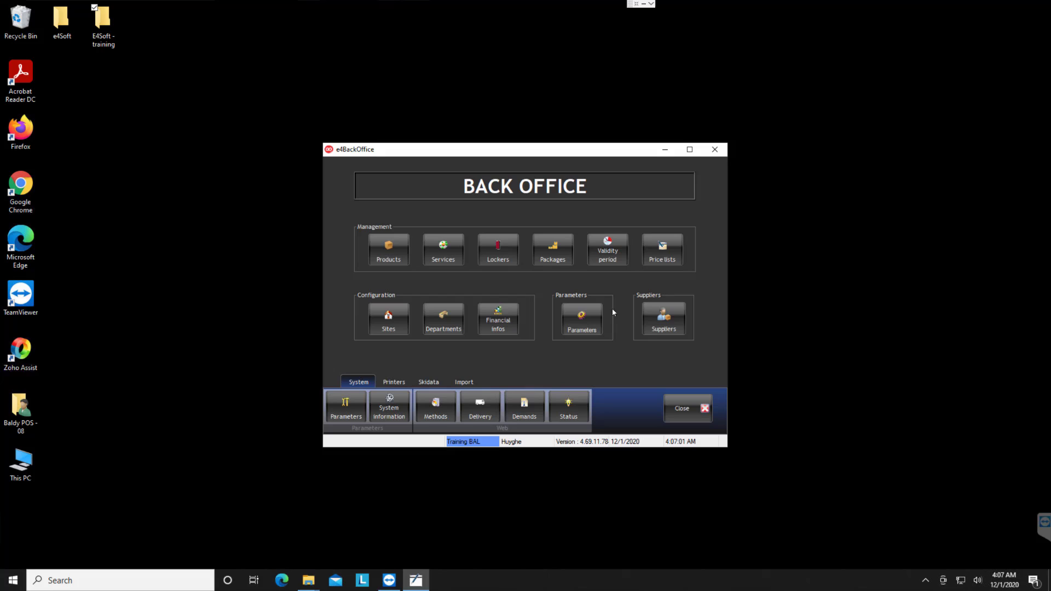
mouse_move(442, 256)
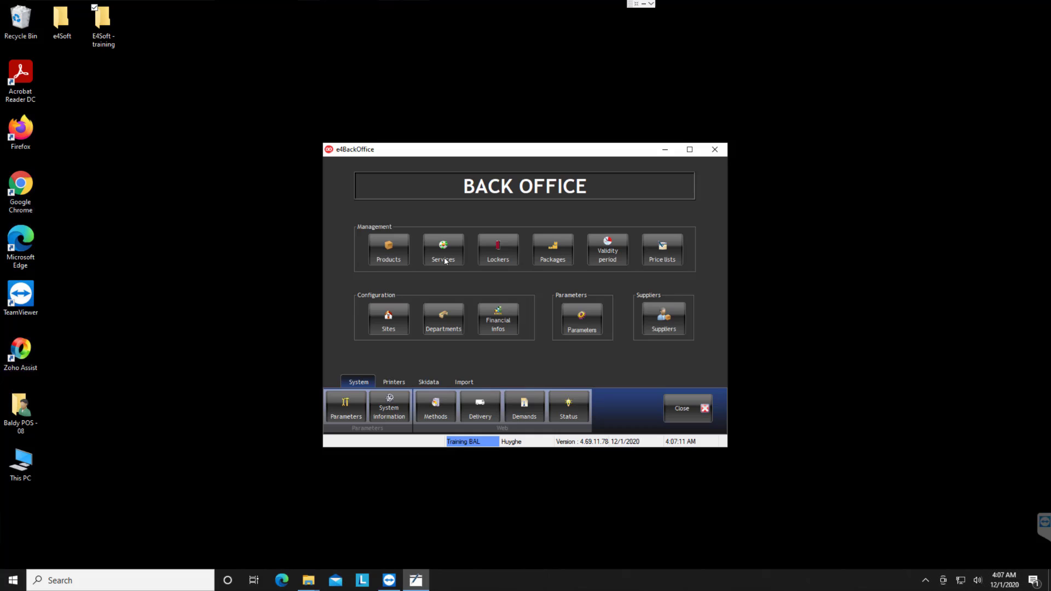
Step: Go to Services under Management and close the Activity list dialog
left_click(442, 250)
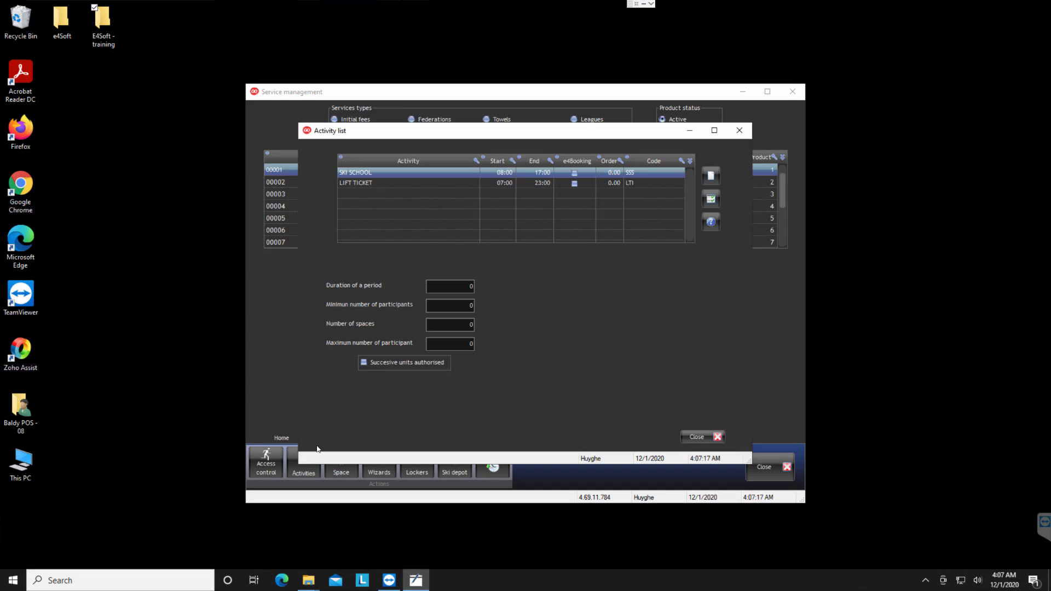
left_click(359, 183)
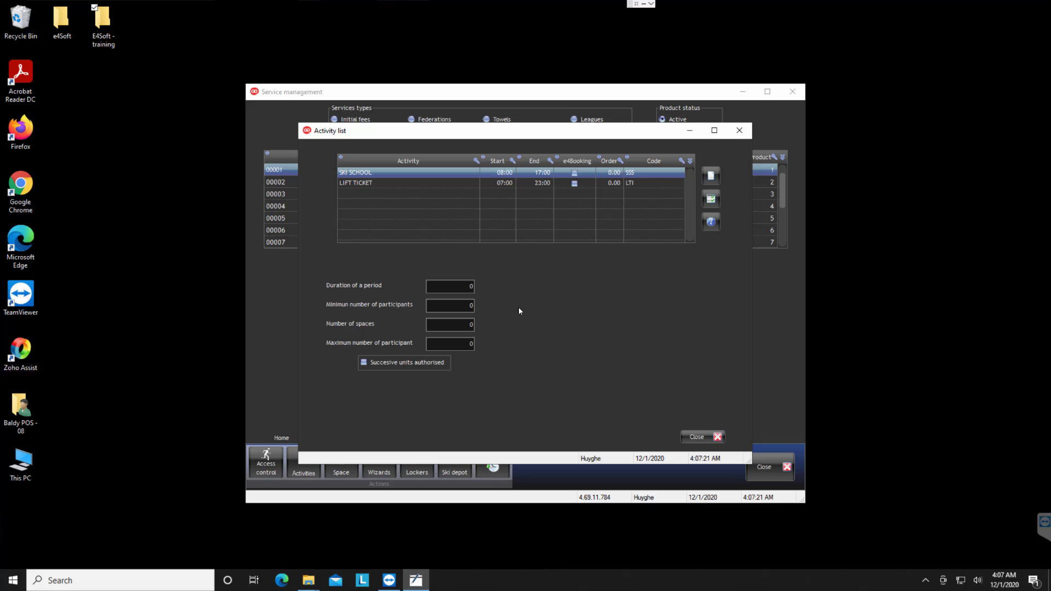
mouse_move(496, 240)
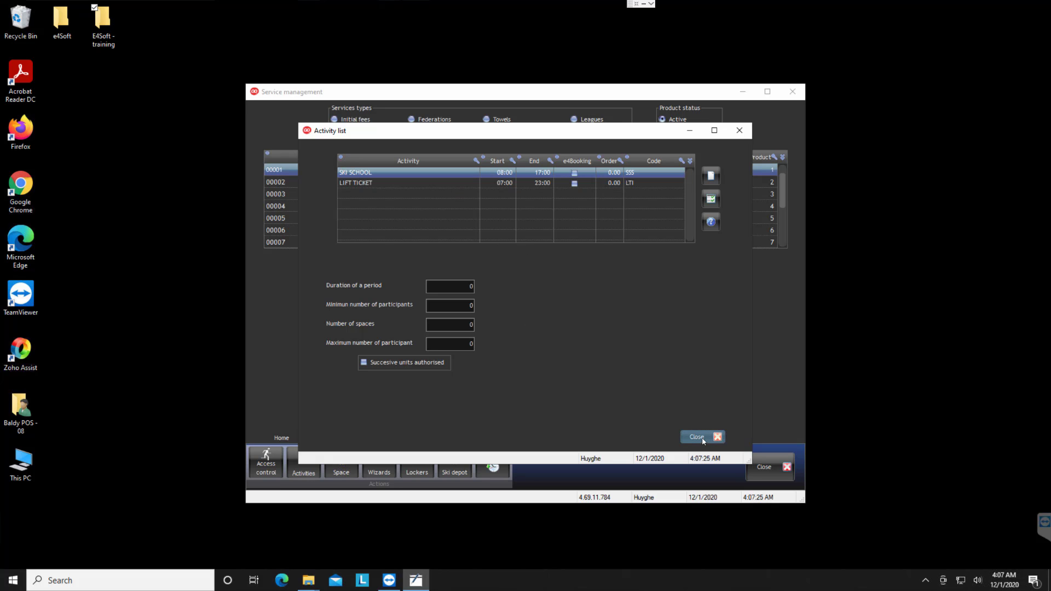
left_click(697, 437)
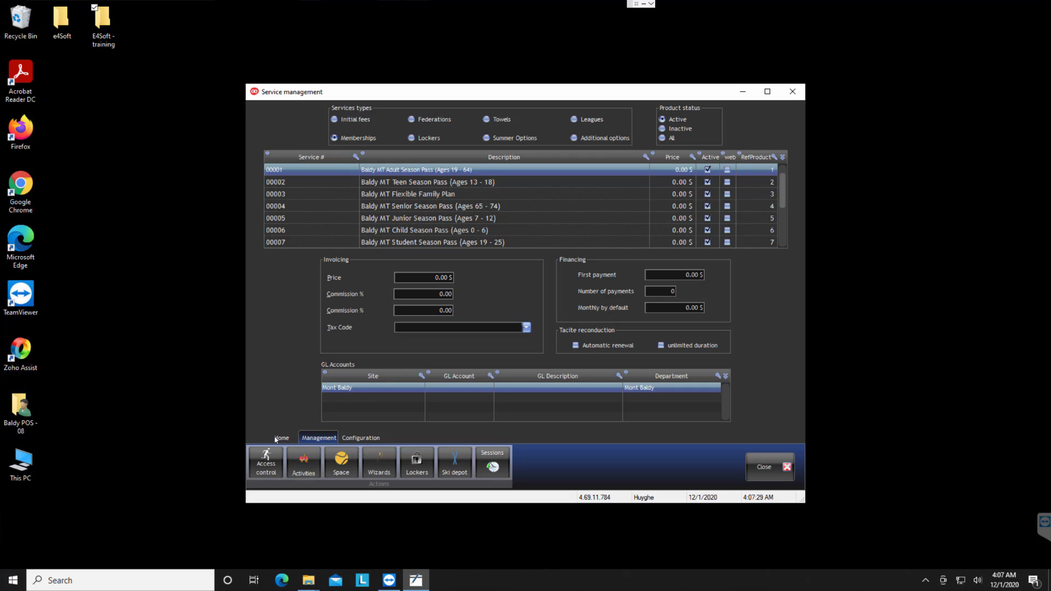
Step: Start a new service from Home and continue with Membership services as its type
left_click(281, 438)
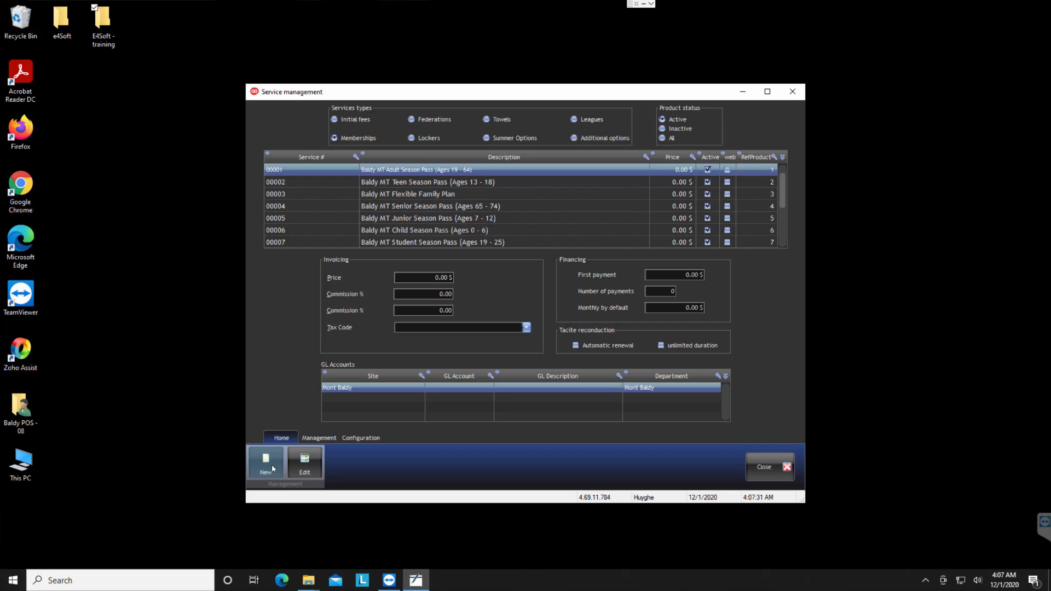
left_click(265, 462)
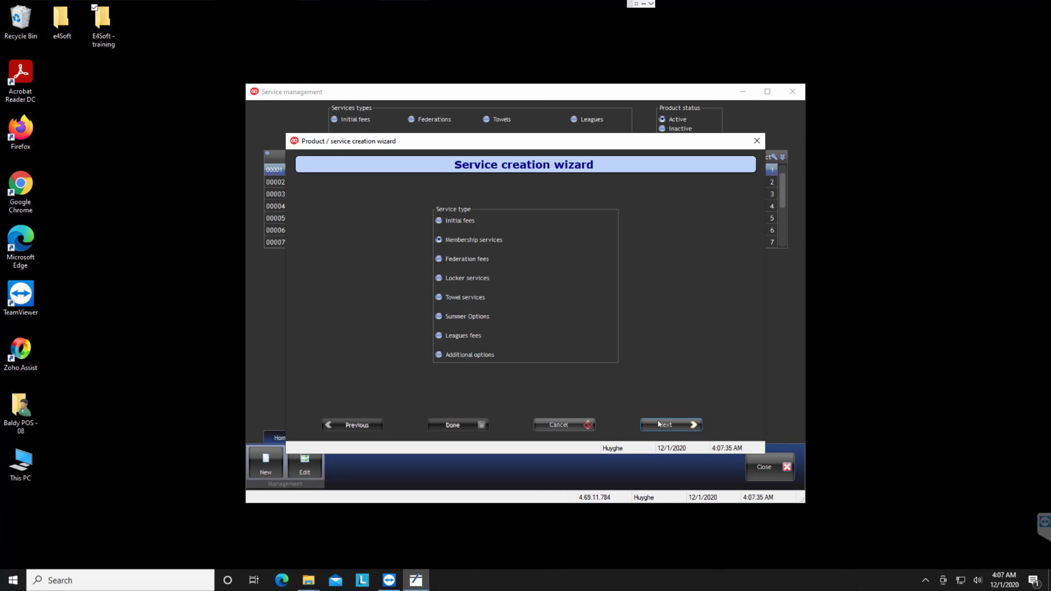
left_click(670, 424)
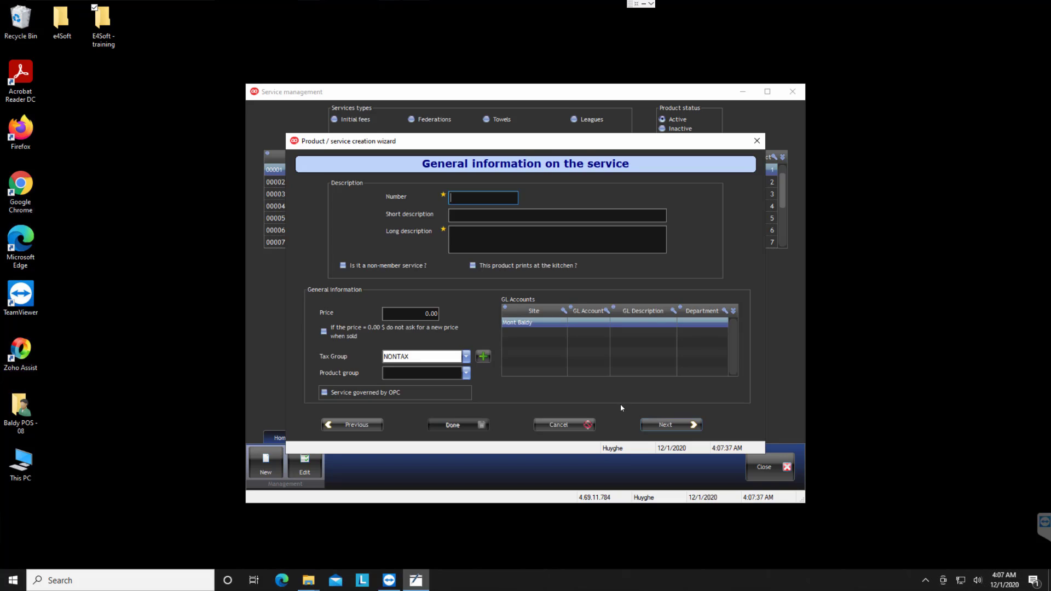
Step: Enter number 900001, short description TEST, long description TEST LH 001, price 700 with tax group GST
type("900001")
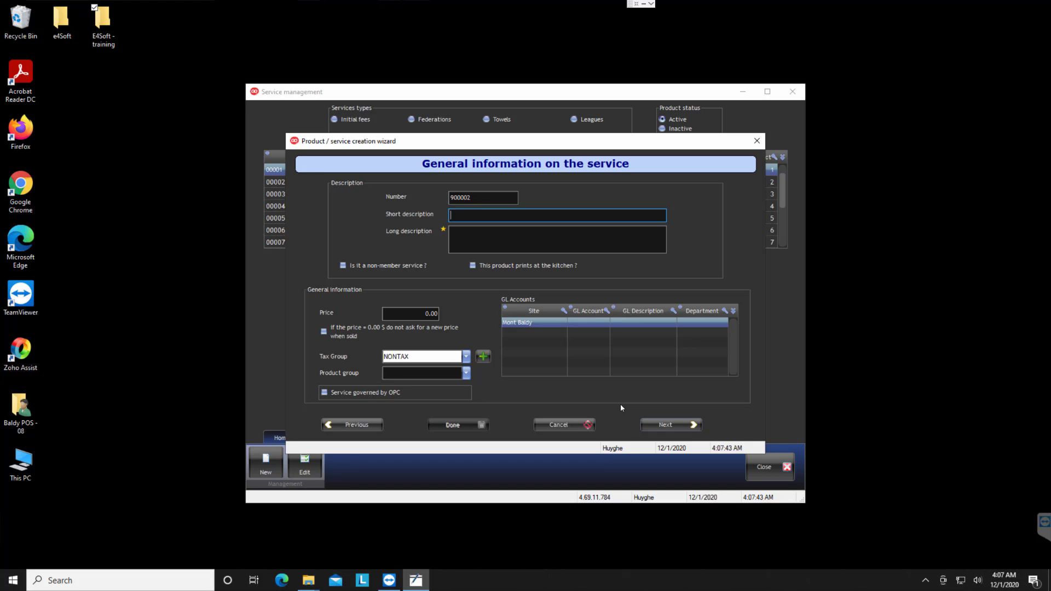
type("TEST02")
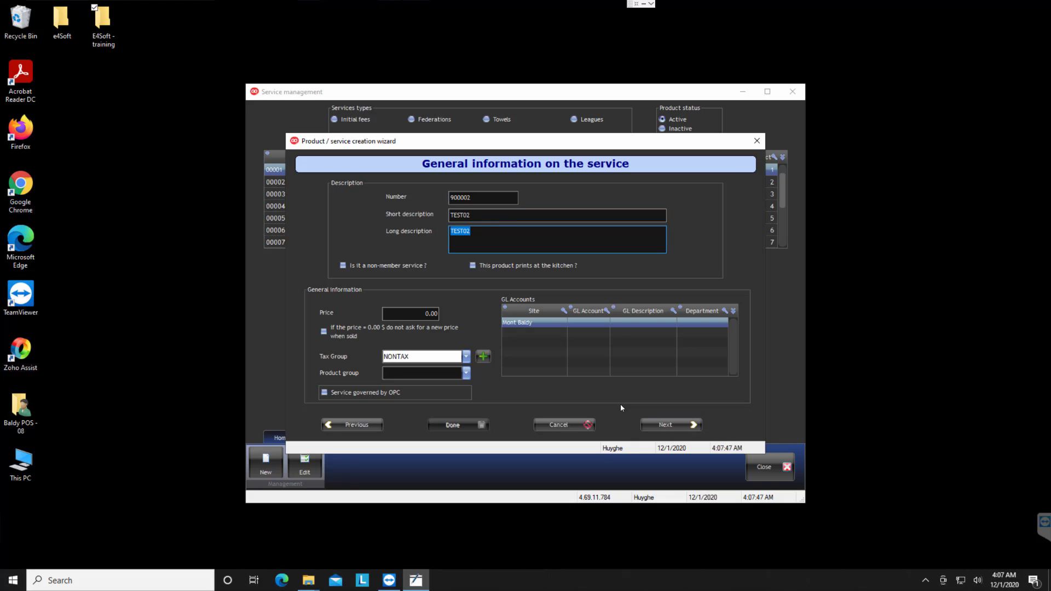
type("TEST LH 001")
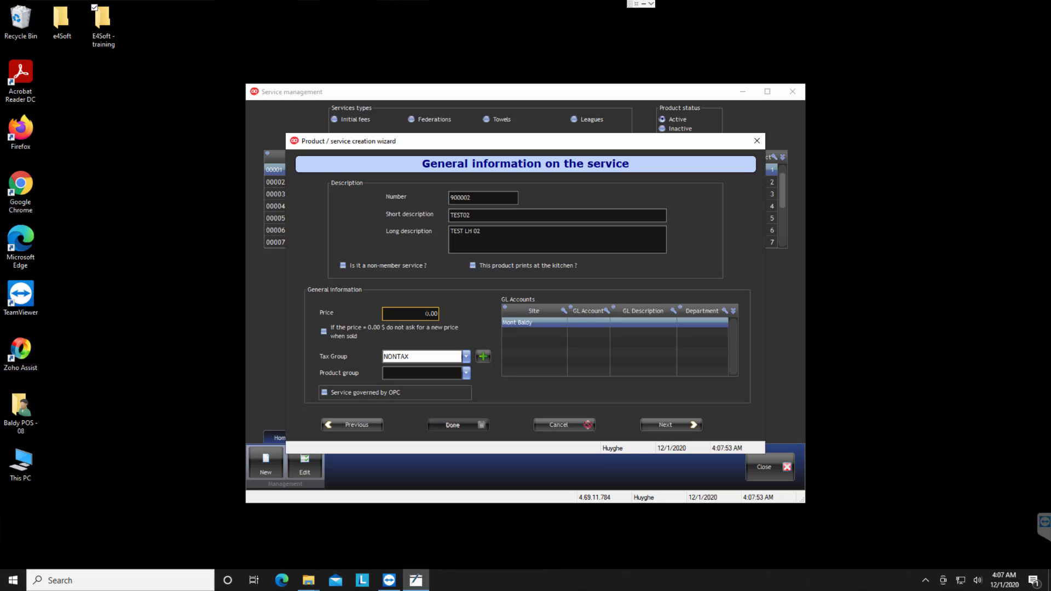
type("700")
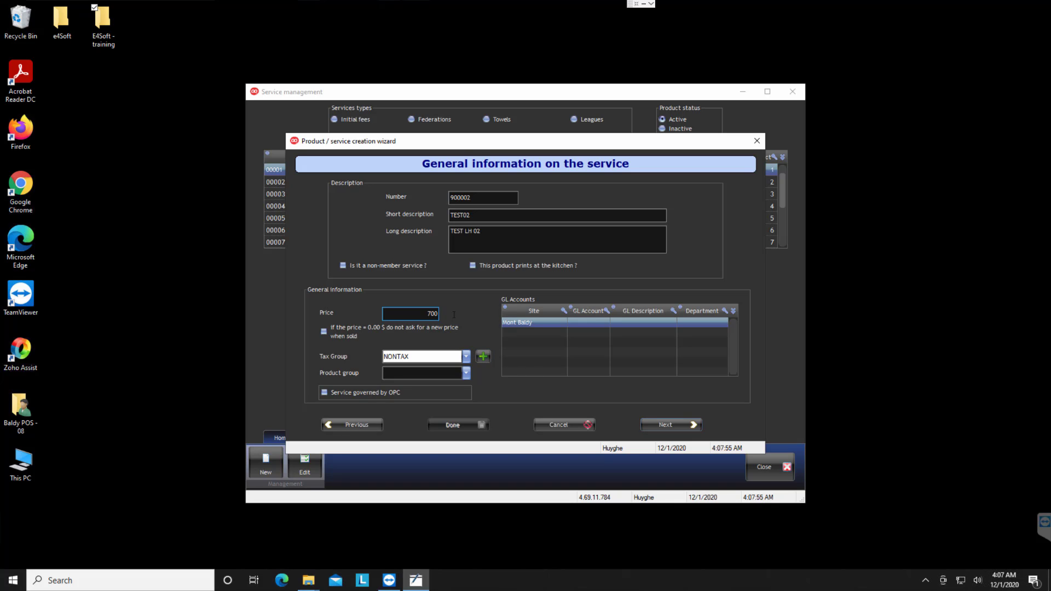
left_click(423, 356)
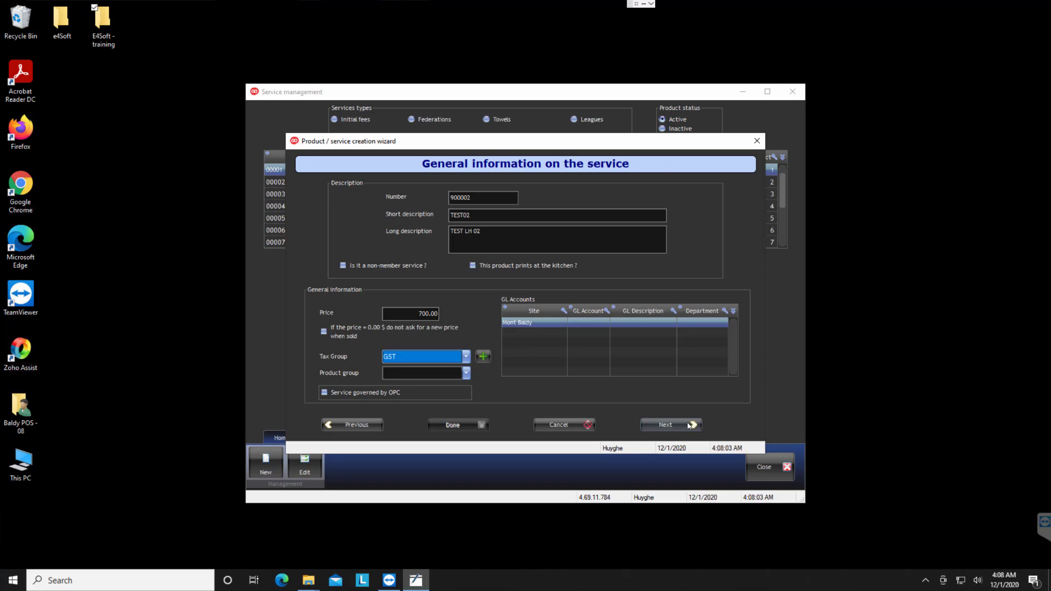
left_click(666, 425)
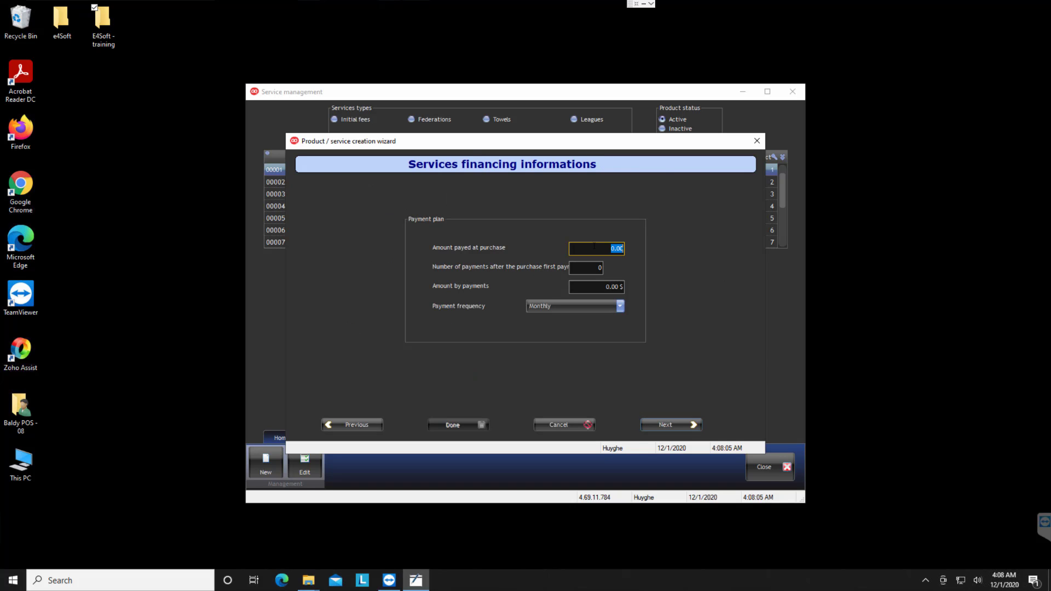
Step: Set the amount paid at purchase to 700 and move to activities access
type("700")
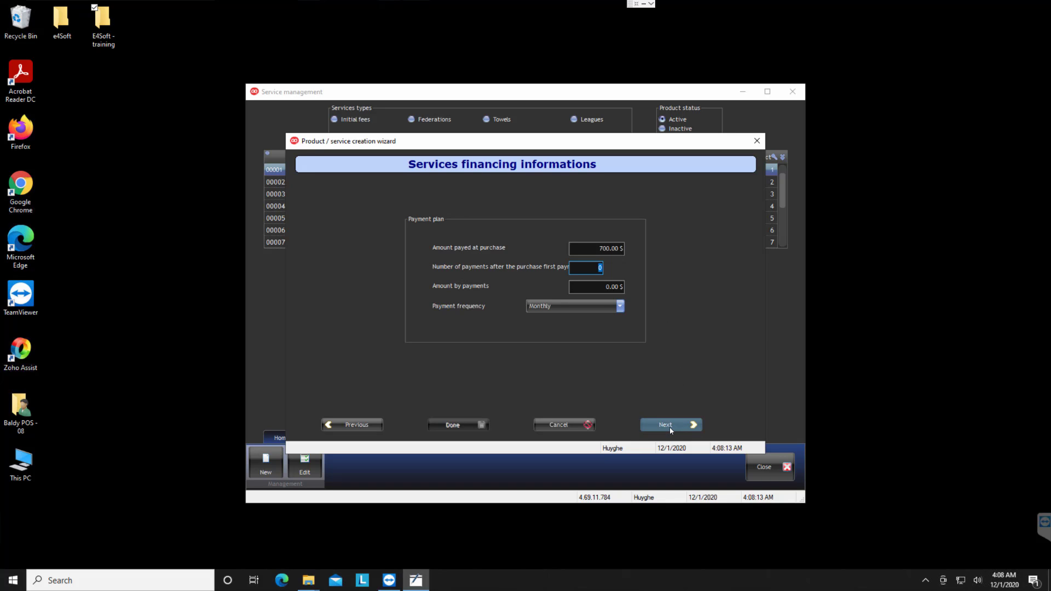
left_click(670, 425)
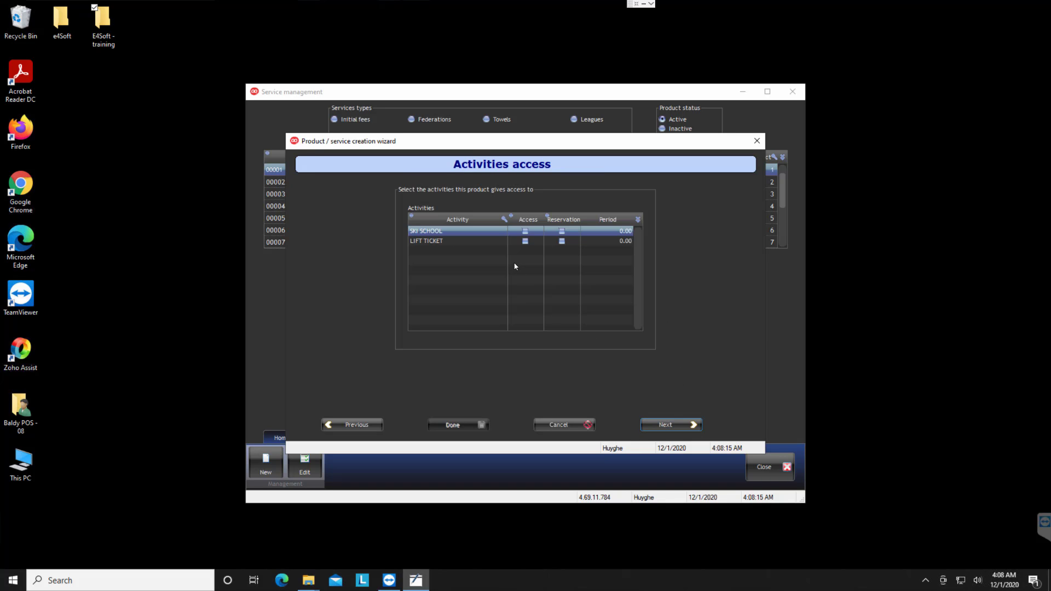
Step: Grant the service access to the LIFT TICKET activity and move to validity time
left_click(526, 241)
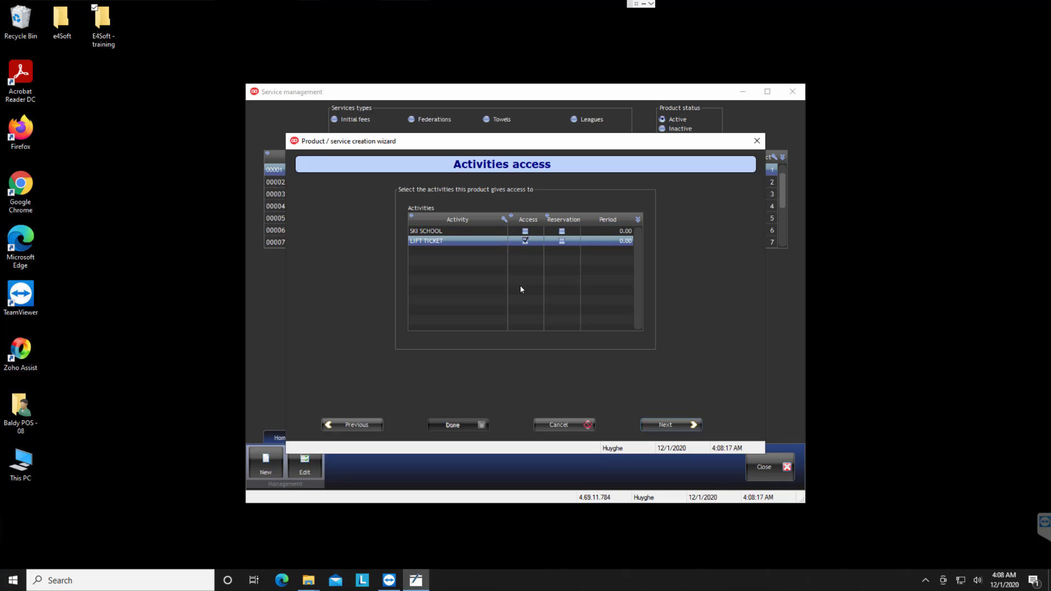
mouse_move(617, 356)
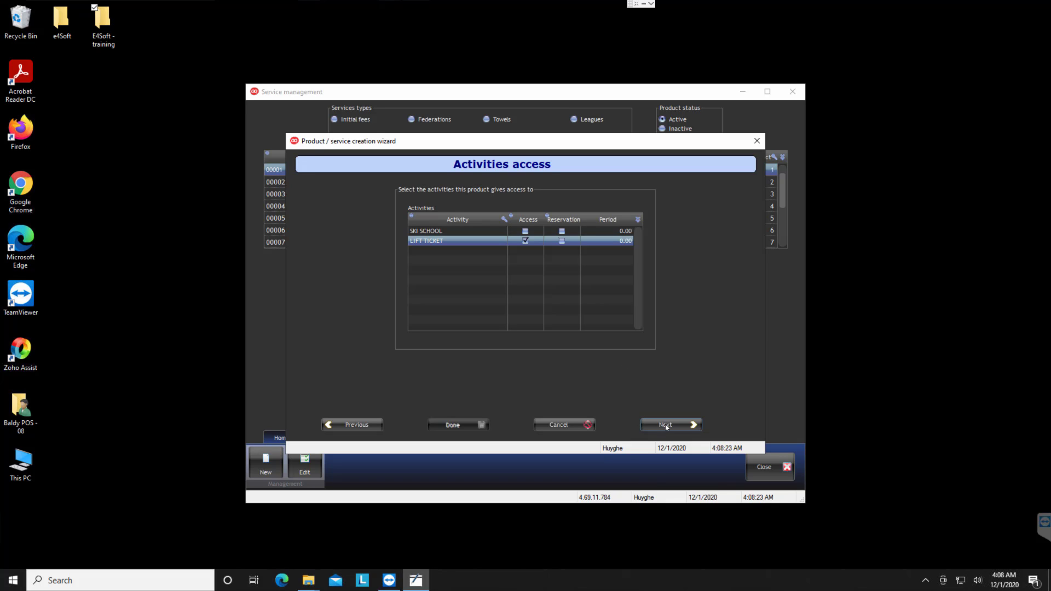
mouse_move(571, 366)
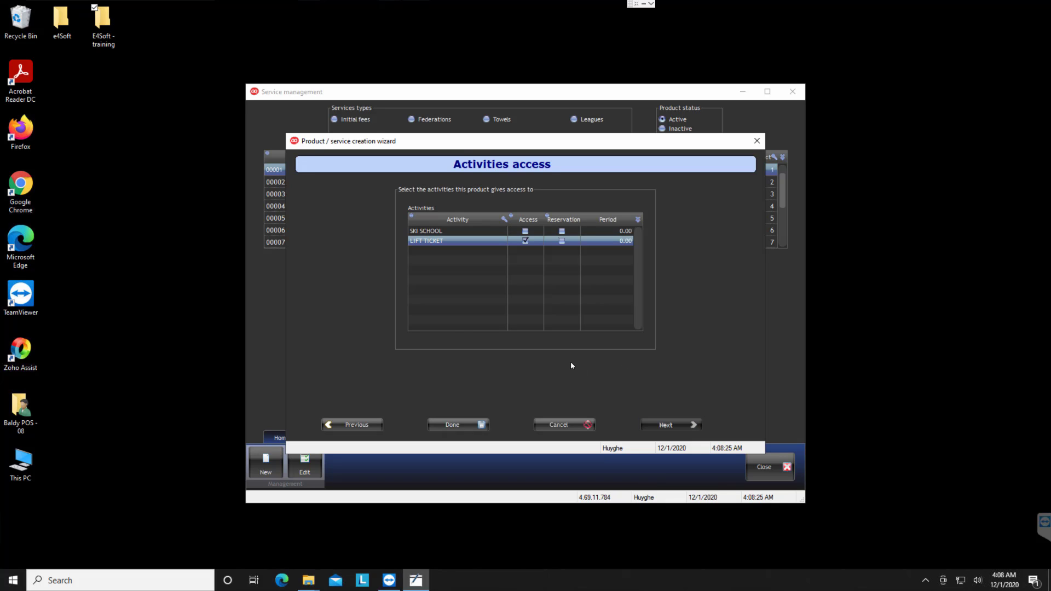
left_click(670, 425)
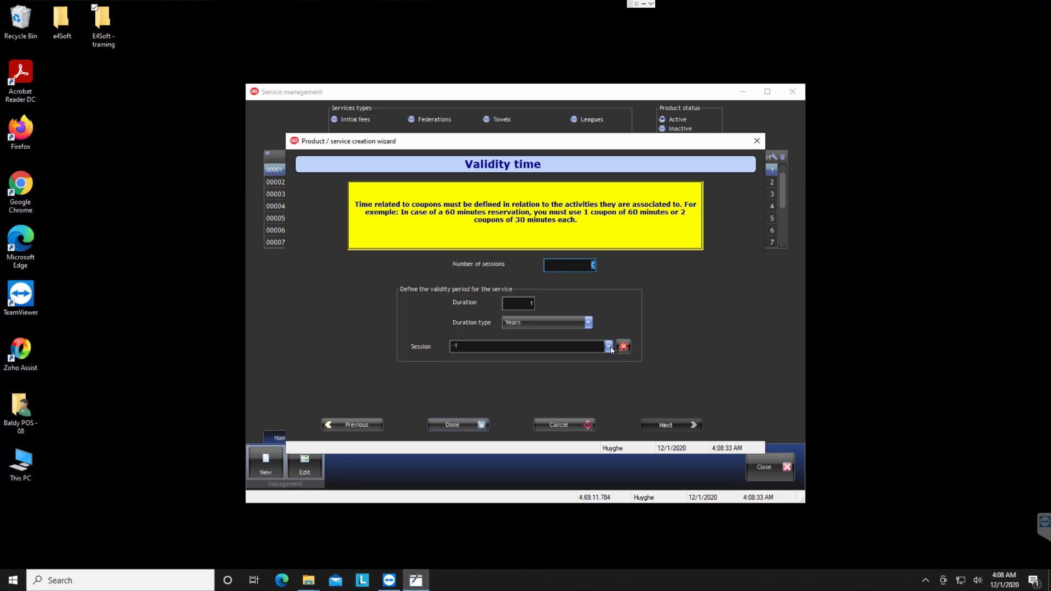
Step: Set validity to the current session, finish the wizard and confirm the creation message
left_click(608, 346)
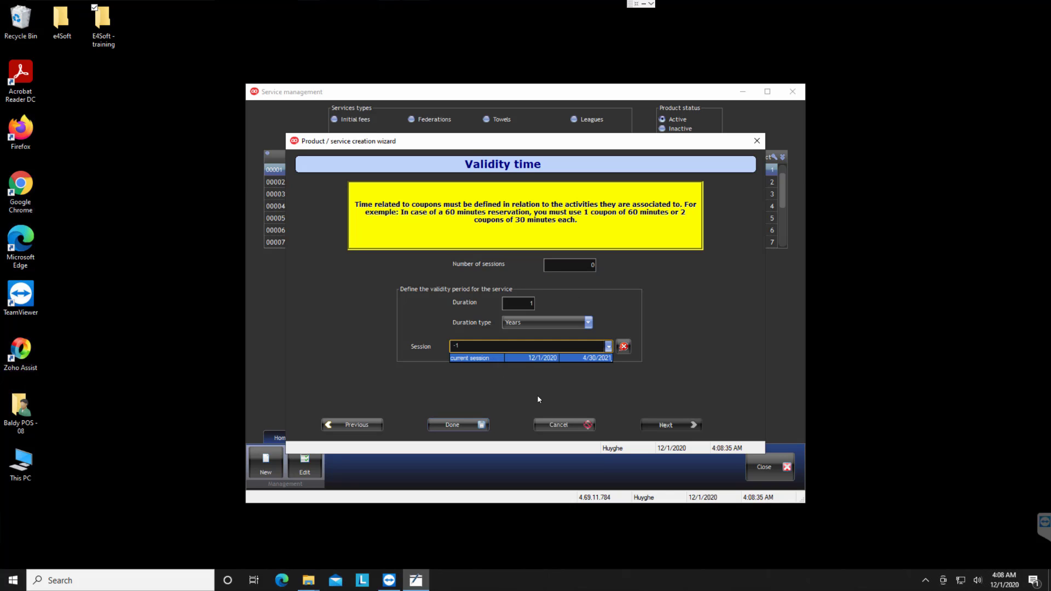
left_click(476, 357)
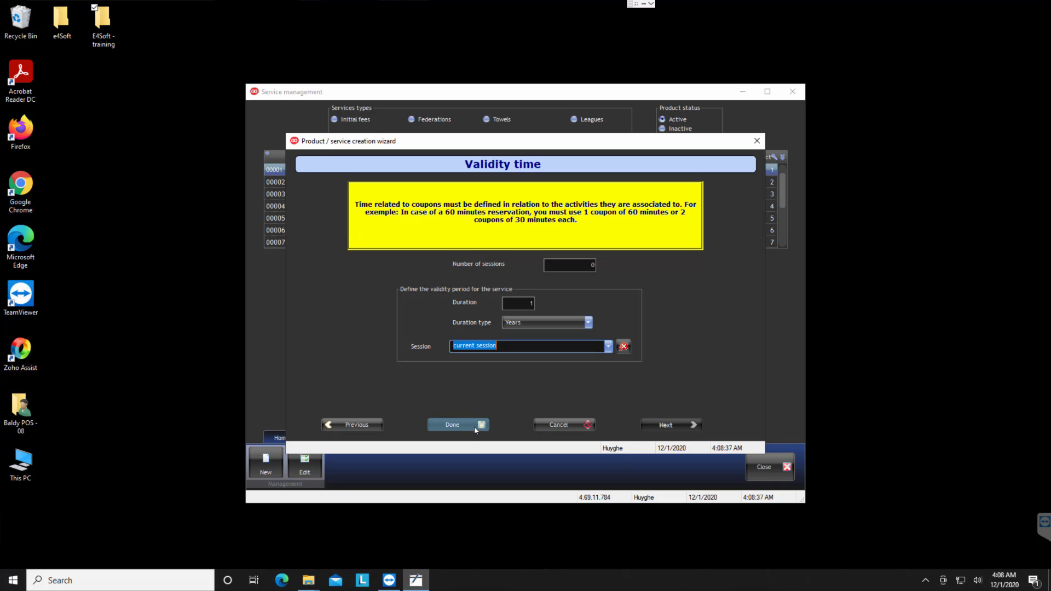
left_click(452, 424)
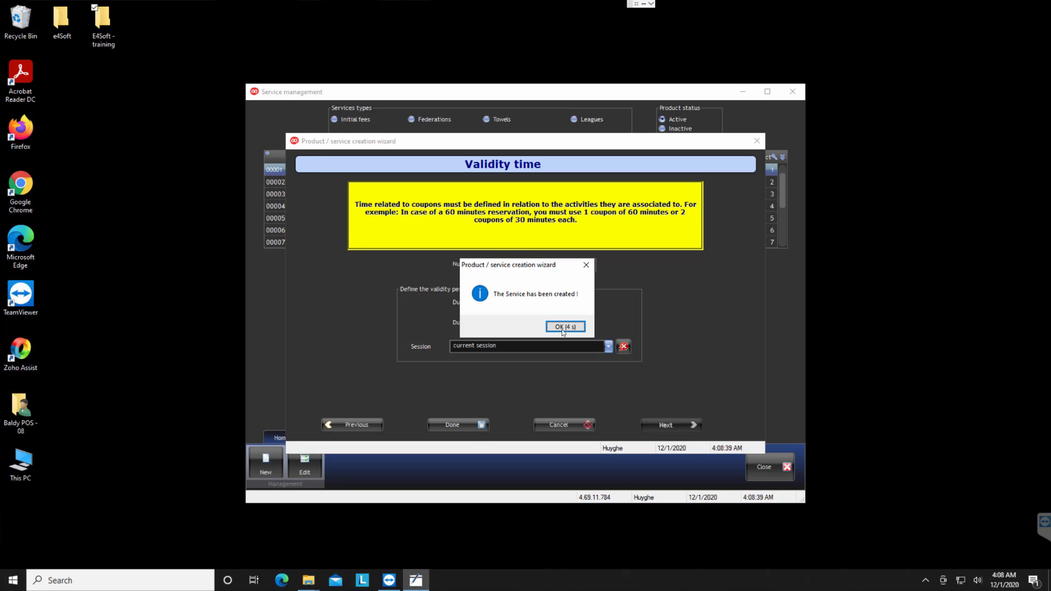
left_click(564, 327)
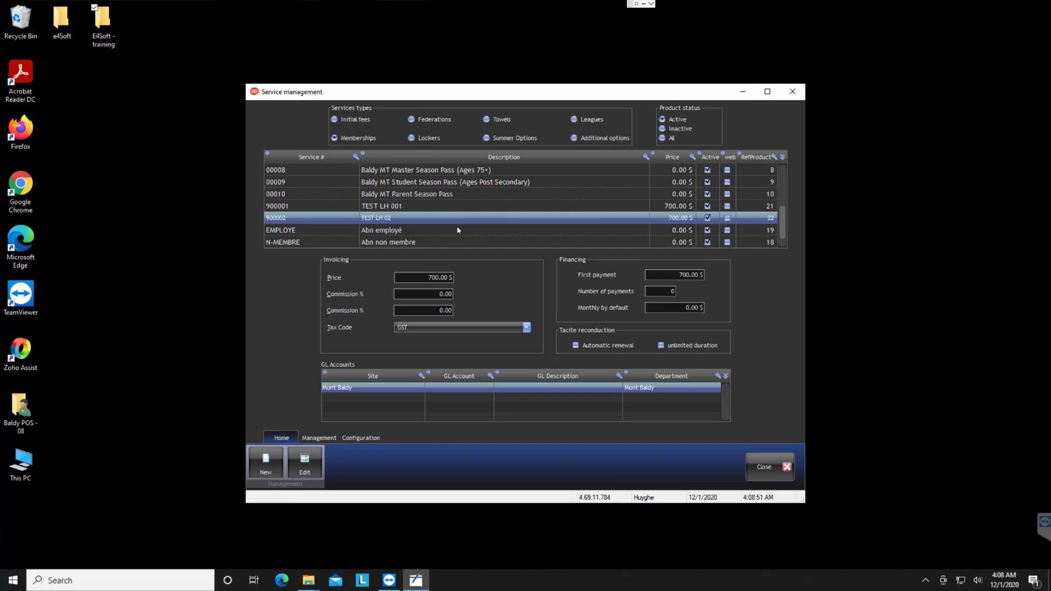
Step: Edit the new TEST LH 02 service and view its Membership settings
left_click(304, 468)
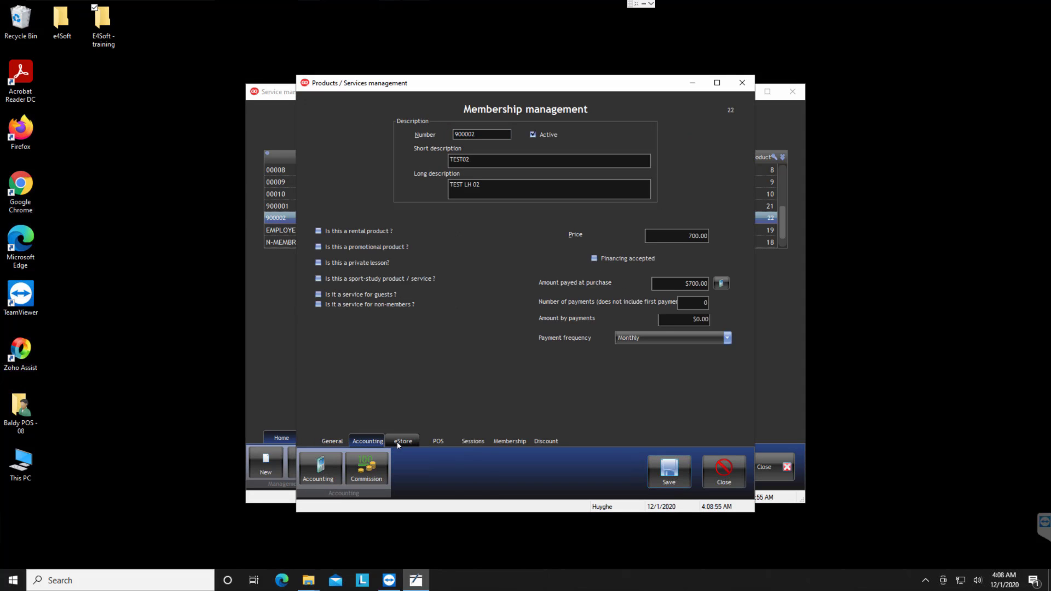
left_click(472, 441)
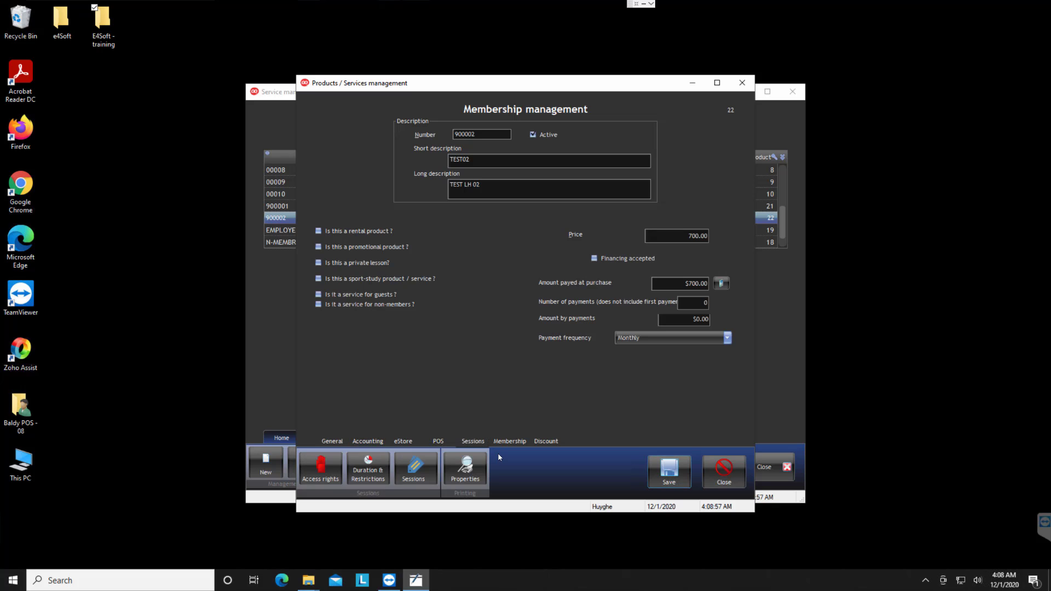